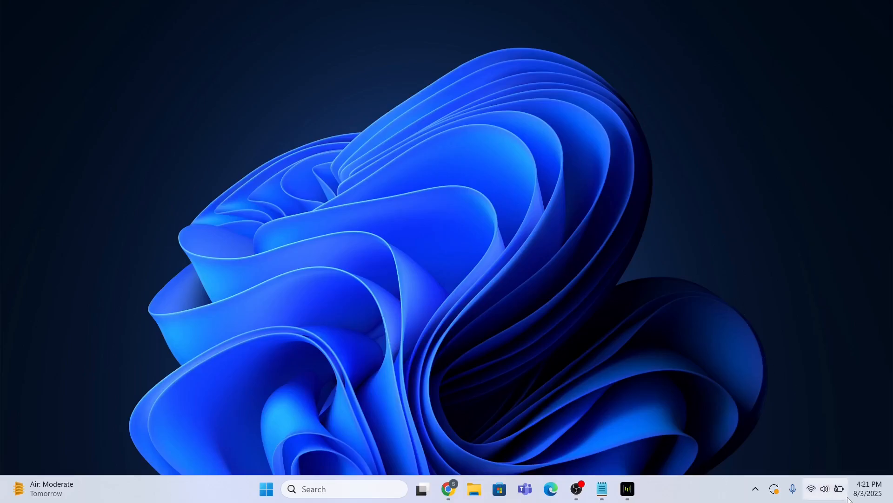
Step: Bring up the Windows search panel from the taskbar
click(824, 489)
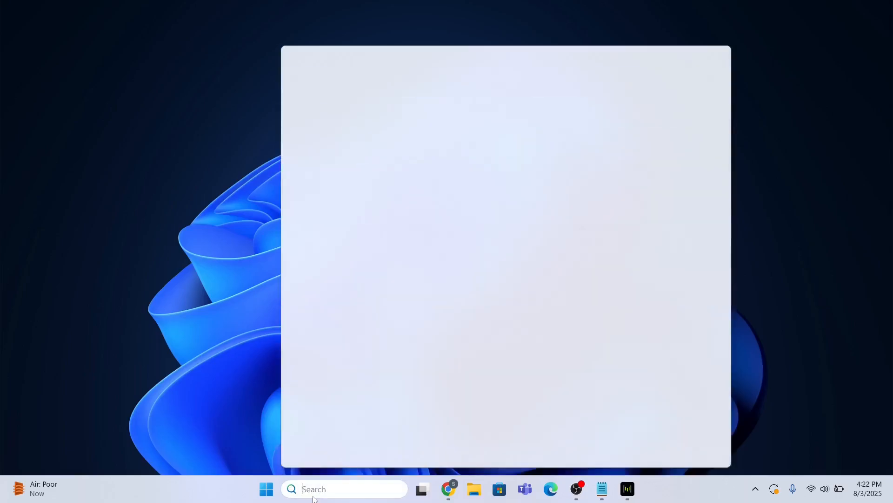
Step: Search 'run' and ready the command msdt.exe /id PowerDiagnostic in the Run dialog
text(ru)
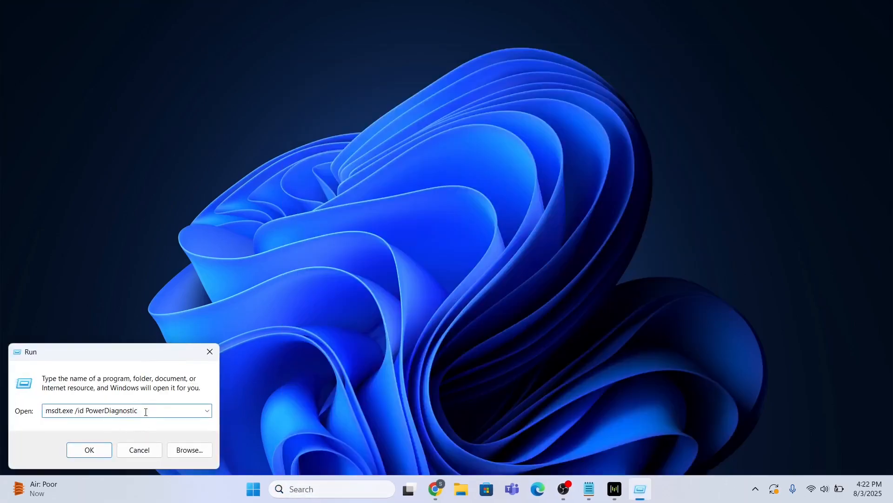
double_click(111, 410)
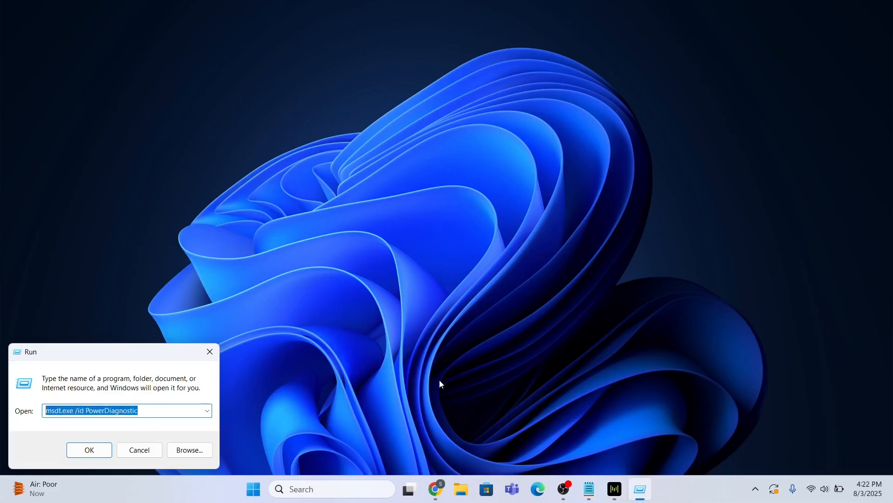
click(147, 410)
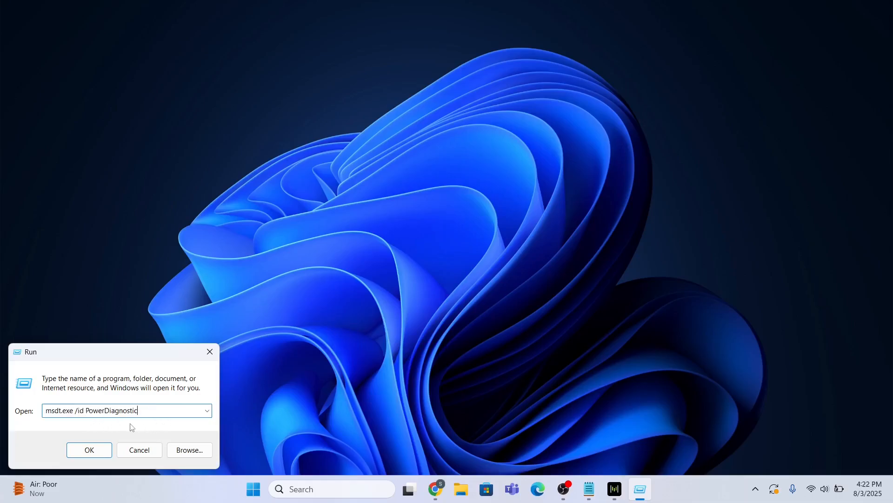
mouse_move(183, 425)
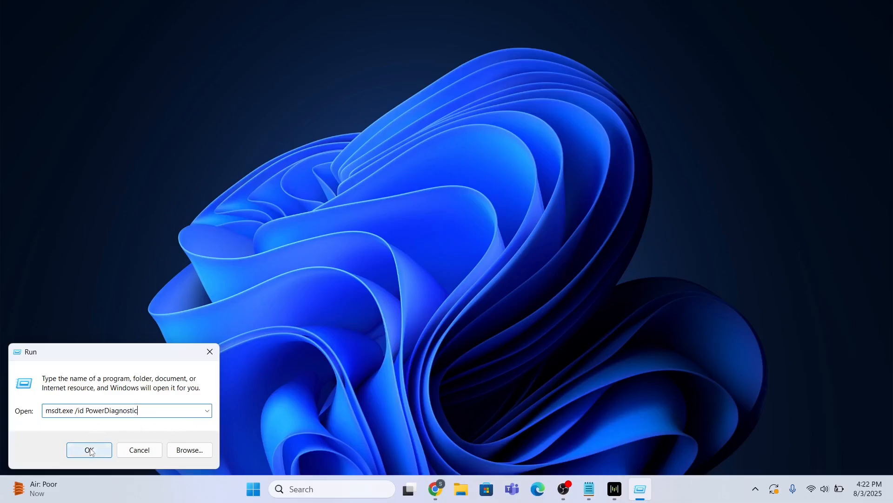
Step: Launch the Power troubleshooter and run its scan; it reports no changes necessary
click(89, 449)
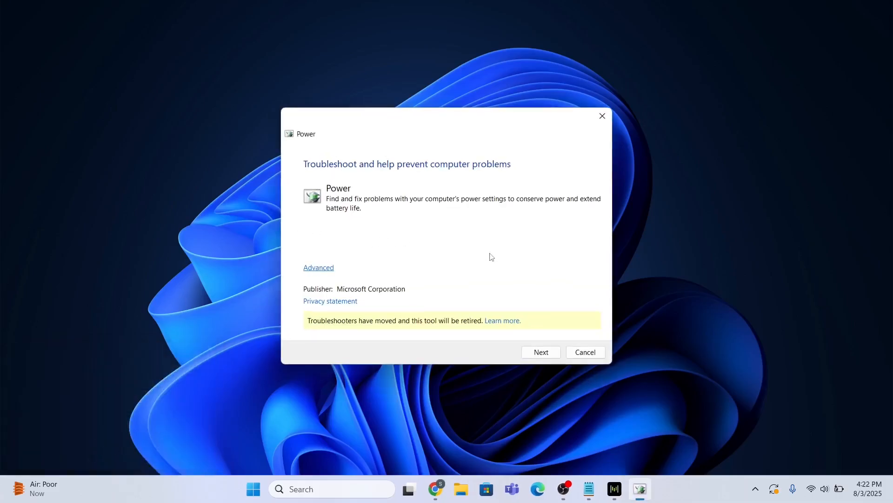
click(540, 351)
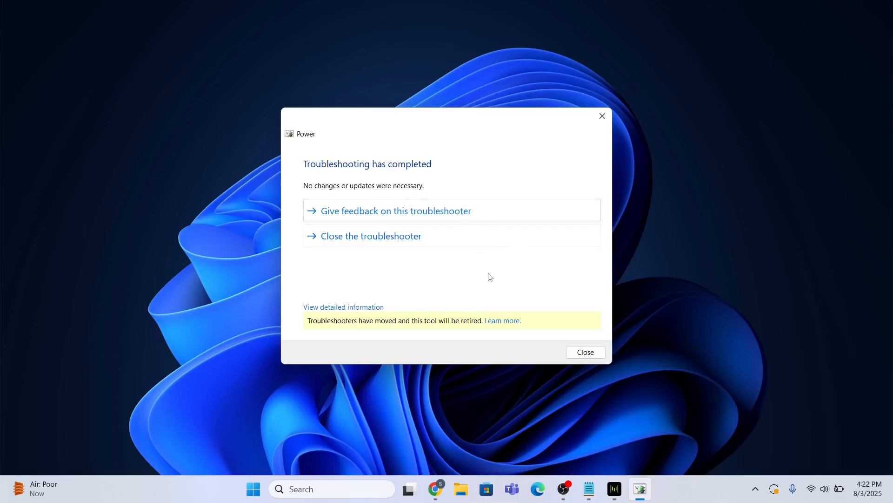
mouse_move(585, 352)
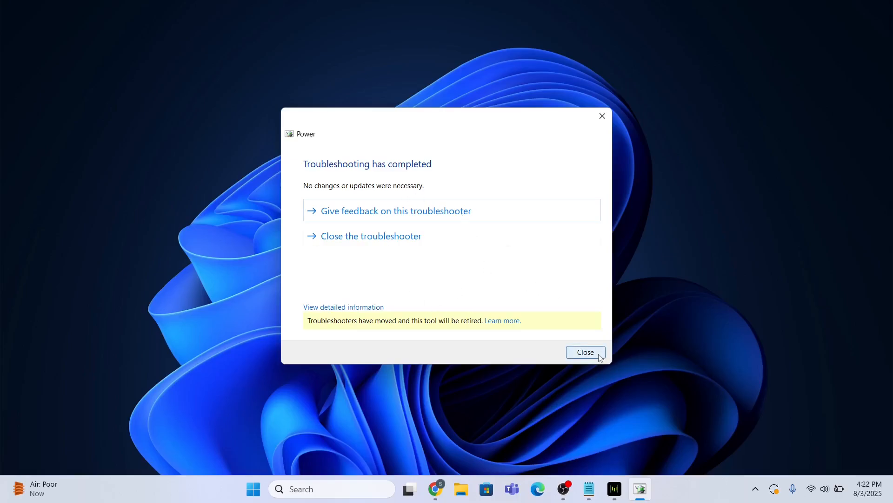
Step: Close the troubleshooter, check the battery charge level, and start a new search
click(584, 352)
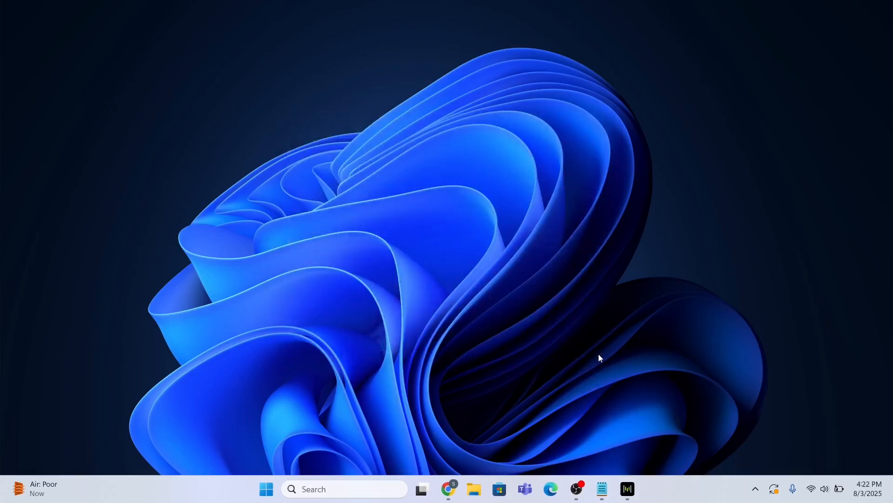
mouse_move(561, 243)
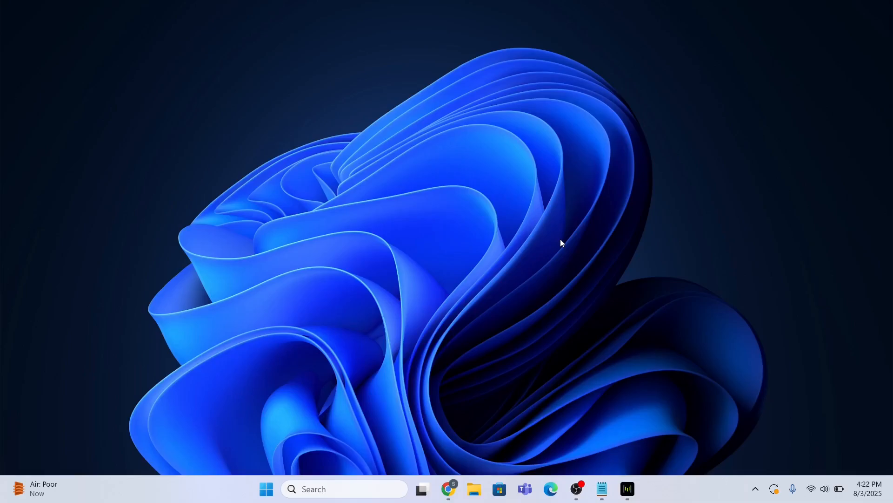
mouse_move(832, 431)
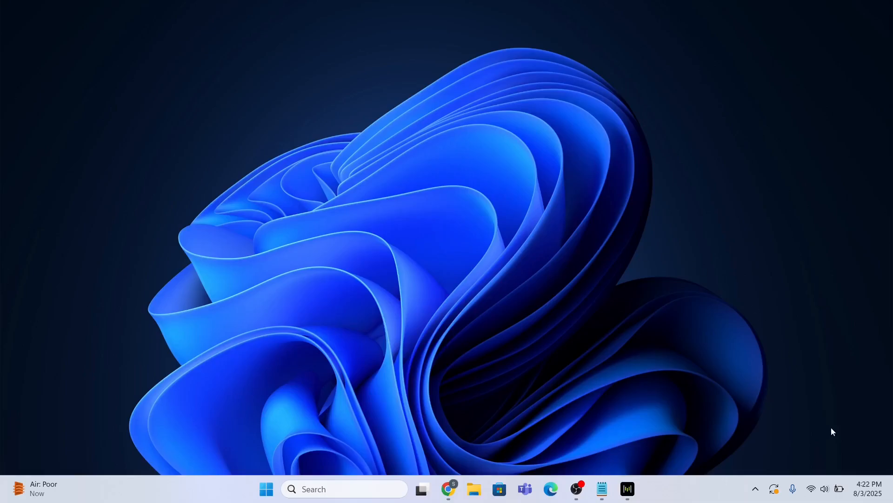
click(824, 489)
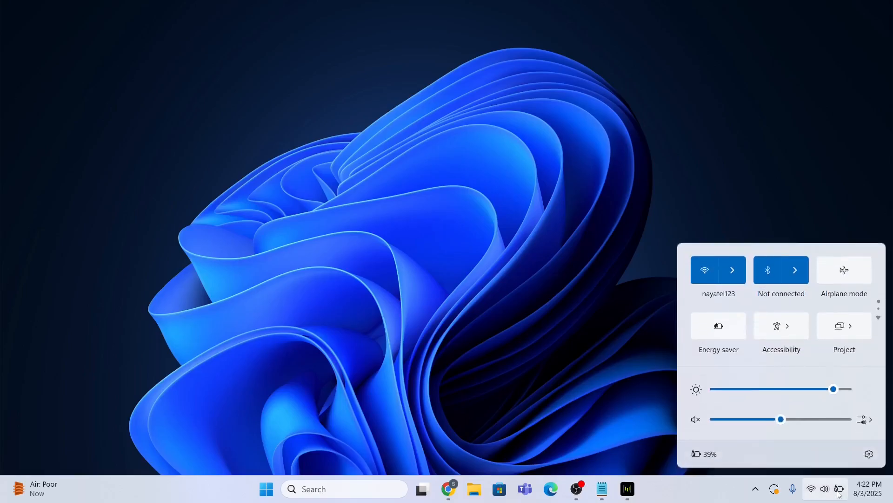
click(549, 392)
text(c)
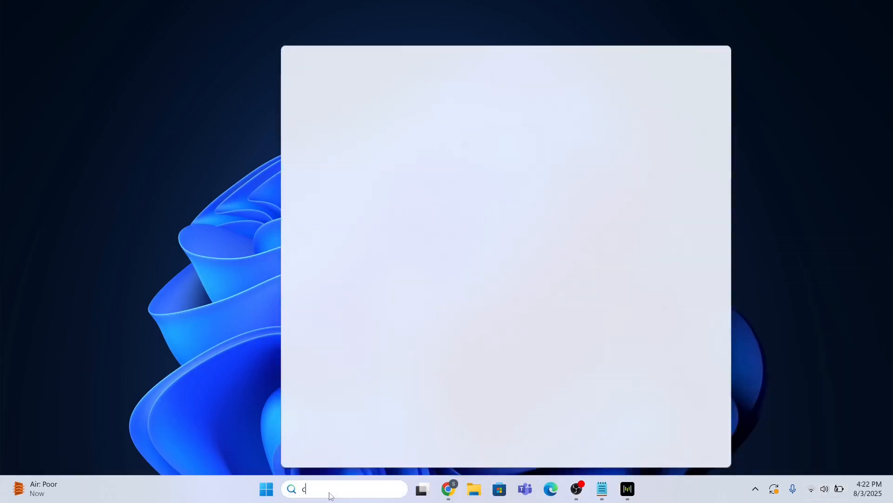
Step: Get an administrator Command Prompt and select the powercfg reset line in the notes
text(alculator)
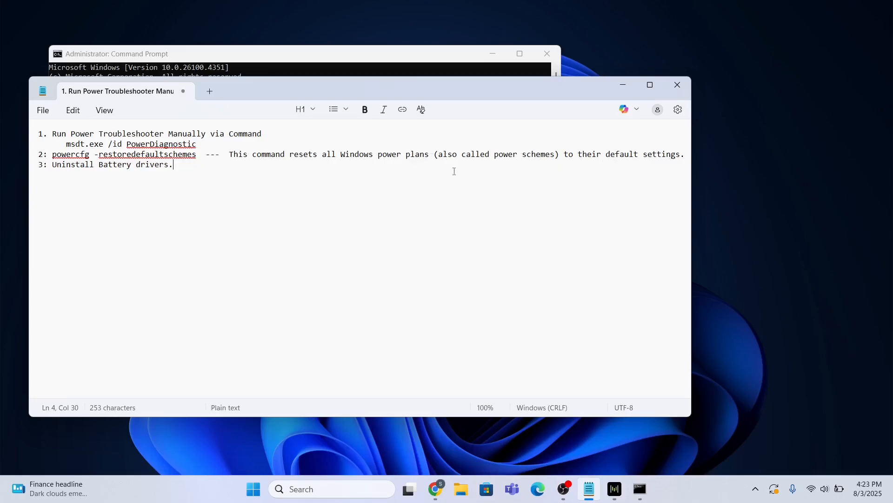
double_click(166, 154)
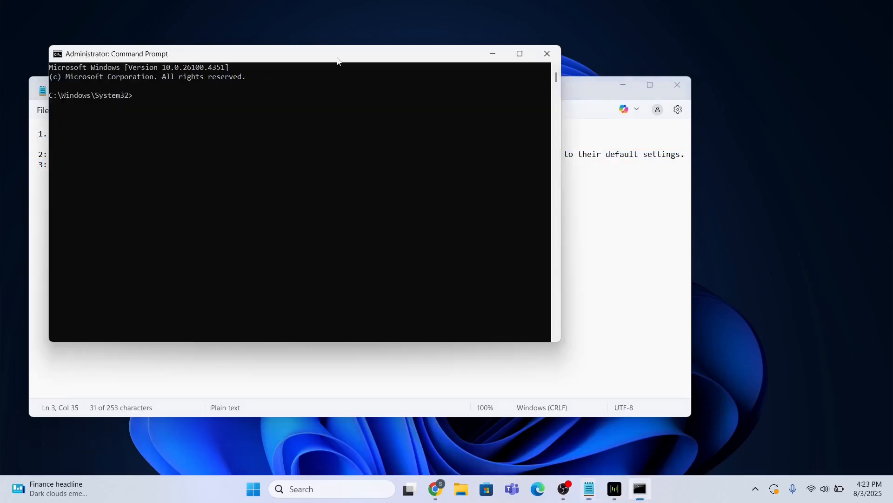
Step: Run powercfg -restoredefaultschemes to reset all power plans to defaults
text(powercfg -restoredefaultschemes)
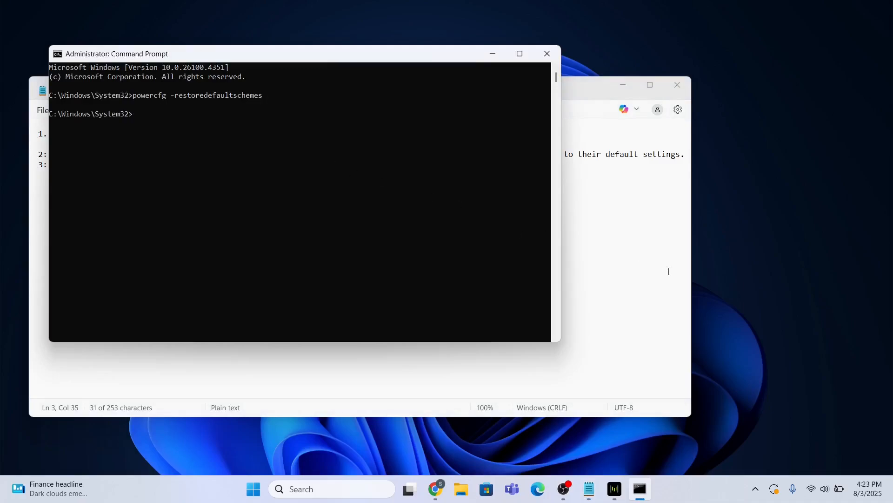
mouse_move(828, 265)
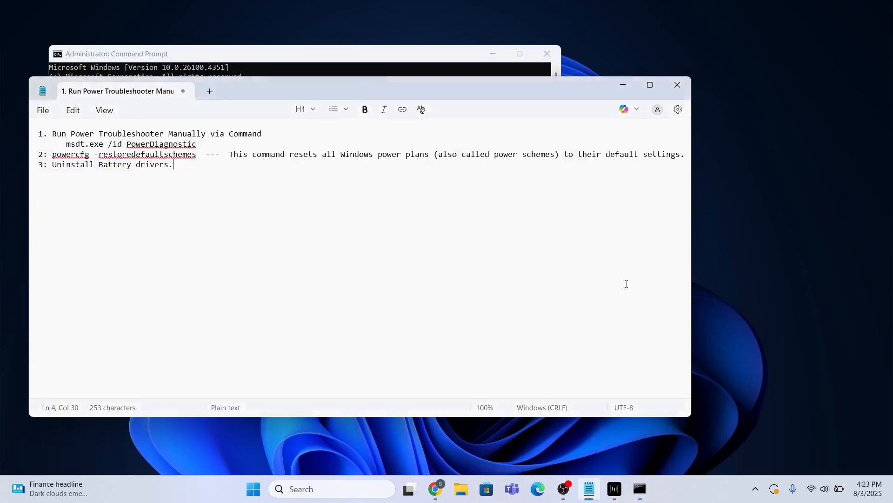
mouse_move(242, 174)
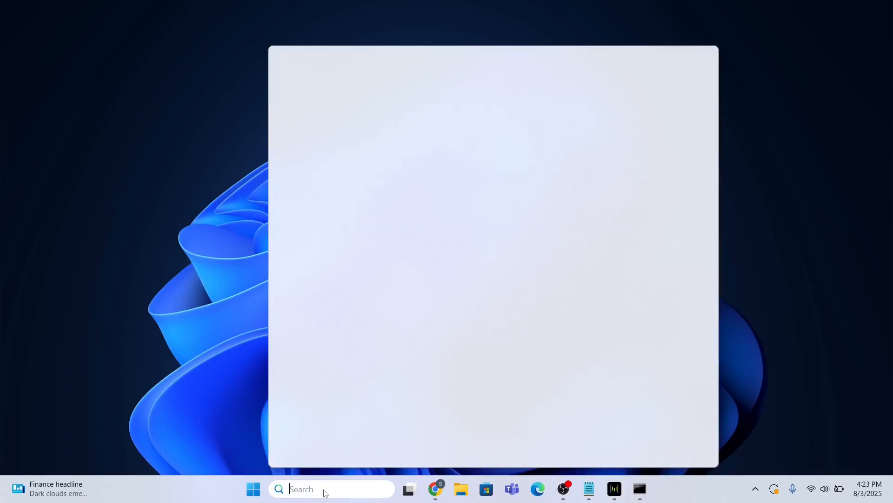
Step: Search 'device Manager' and launch Device Manager showing the Batteries devices
text(device Manager)
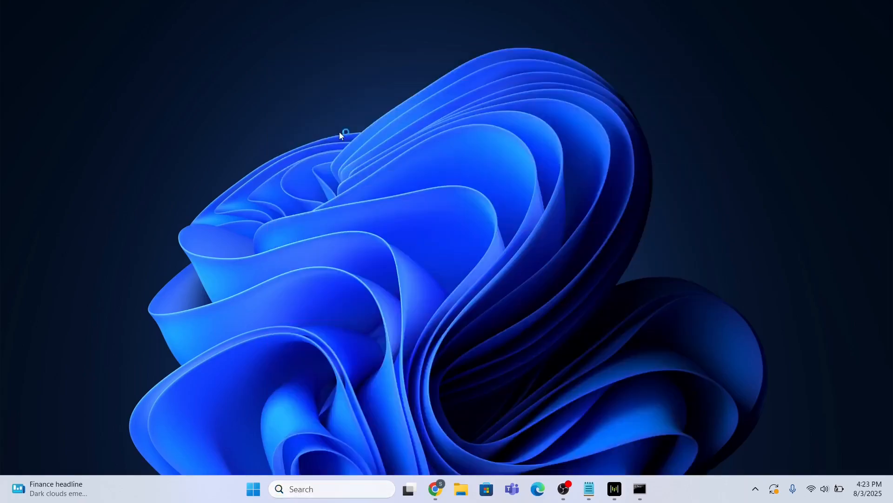
click(638, 489)
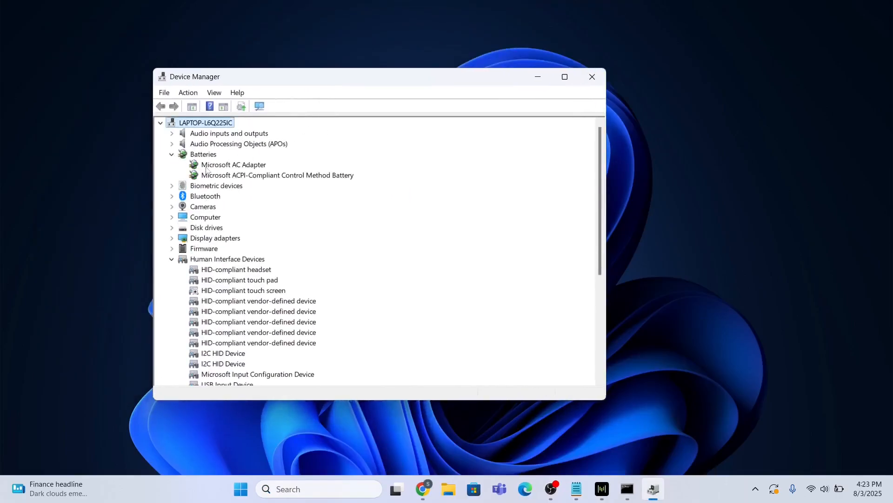
Step: Uninstall the Microsoft AC Adapter device under Batteries
click(171, 259)
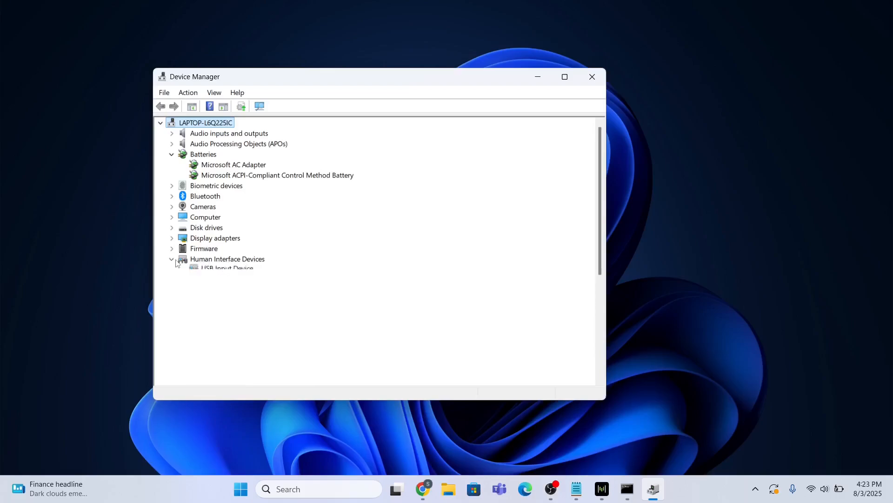
click(171, 258)
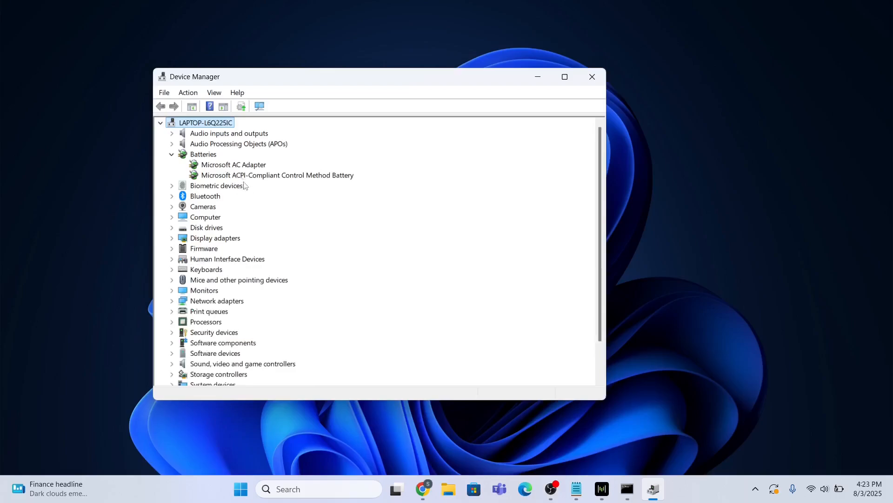
click(232, 164)
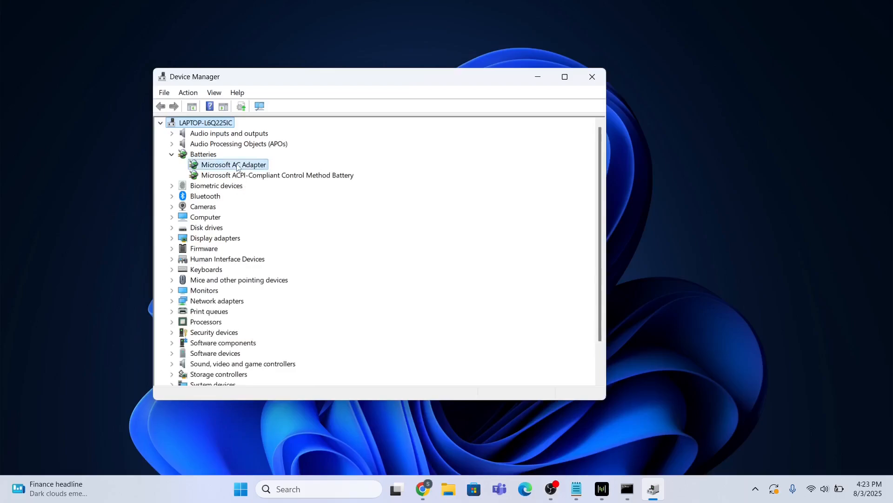
right_click(233, 164)
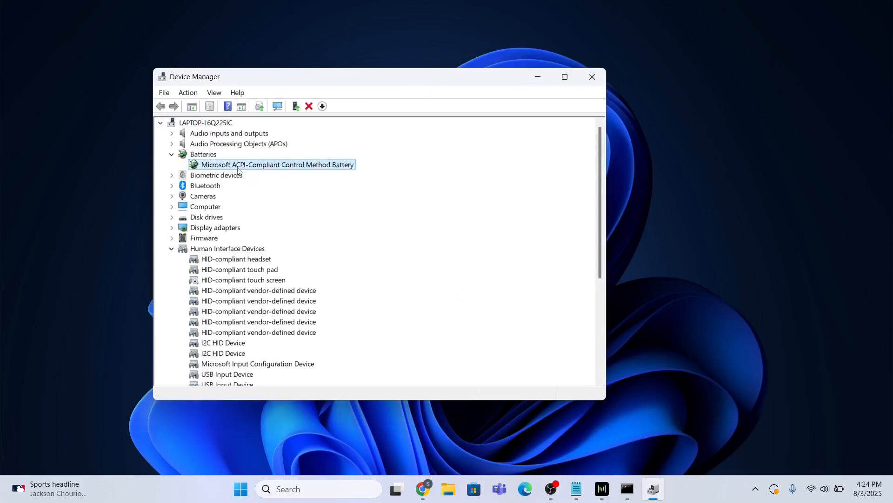
Step: Uninstall the Microsoft ACPI-Compliant Control Method Battery device
right_click(278, 164)
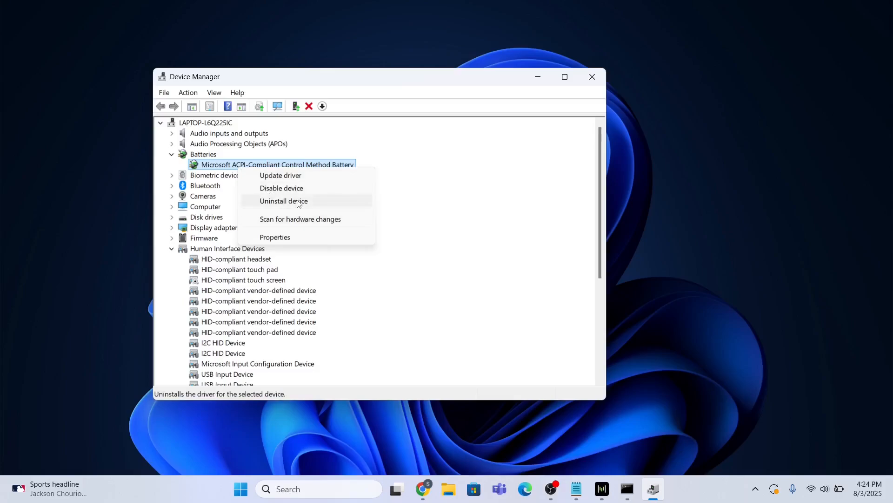
click(470, 293)
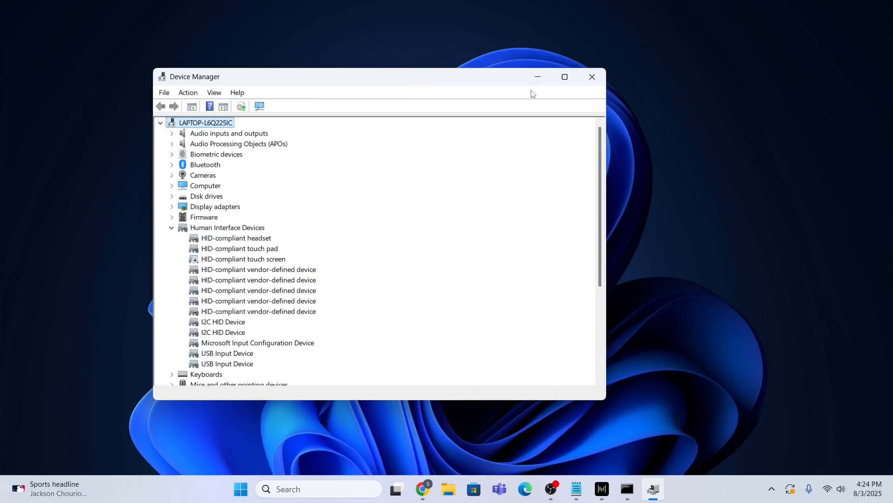
Step: Restart the laptop, then confirm Batteries again lists both reinstalled devices in Device Manager
click(592, 76)
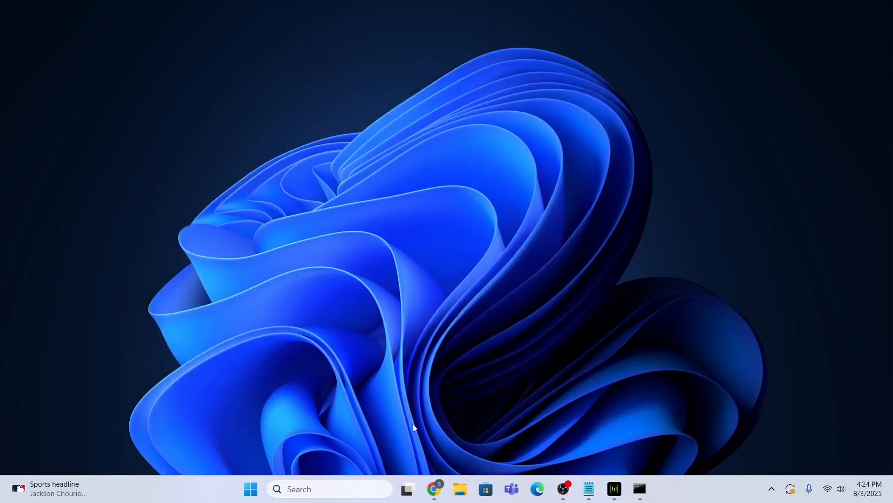
click(250, 489)
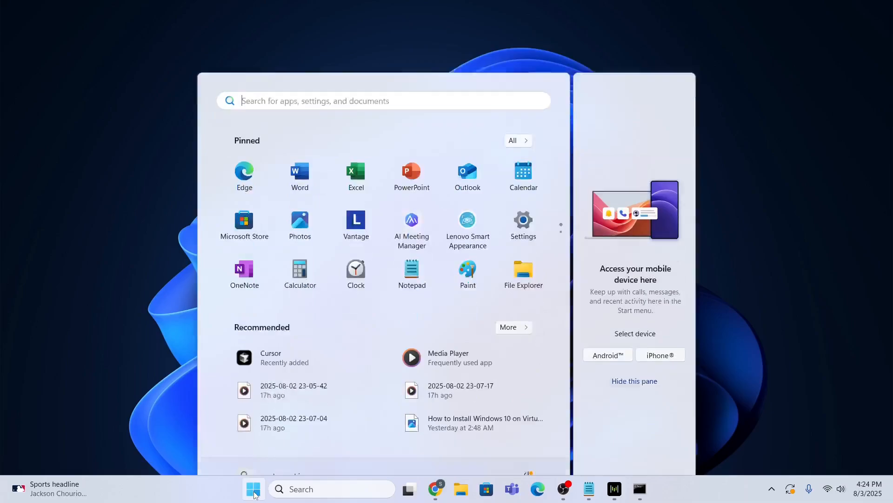
click(528, 448)
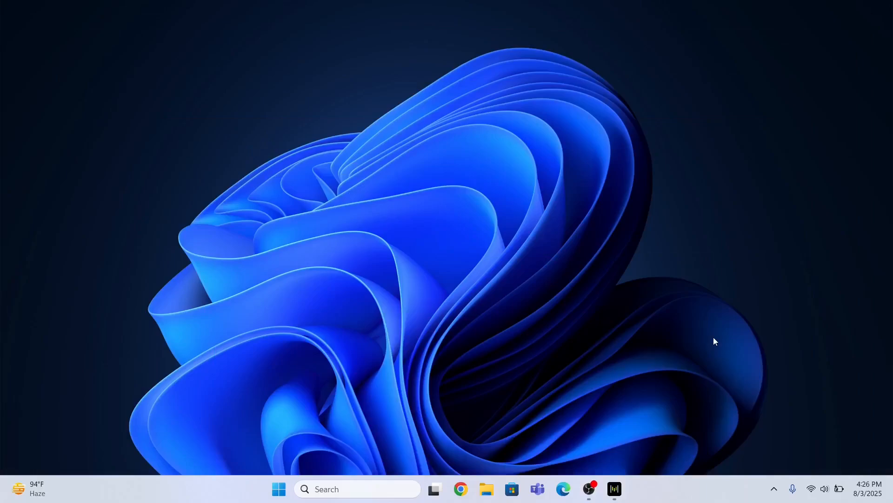
mouse_move(492, 426)
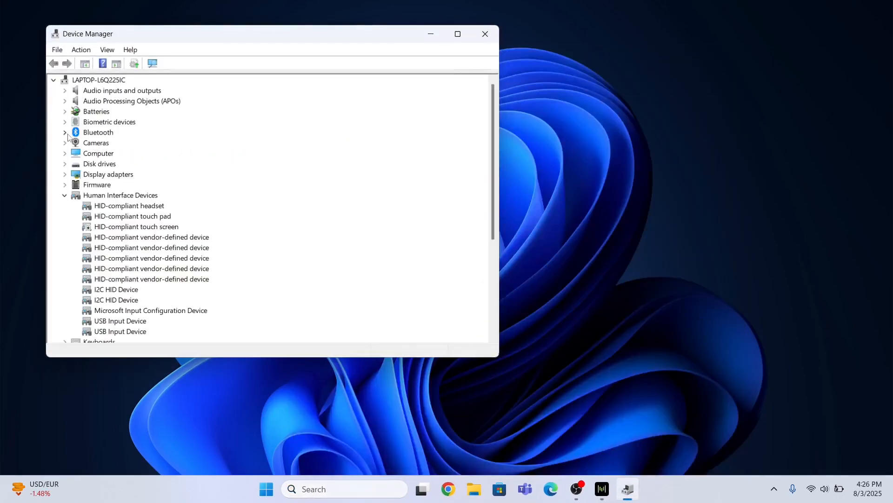
click(65, 110)
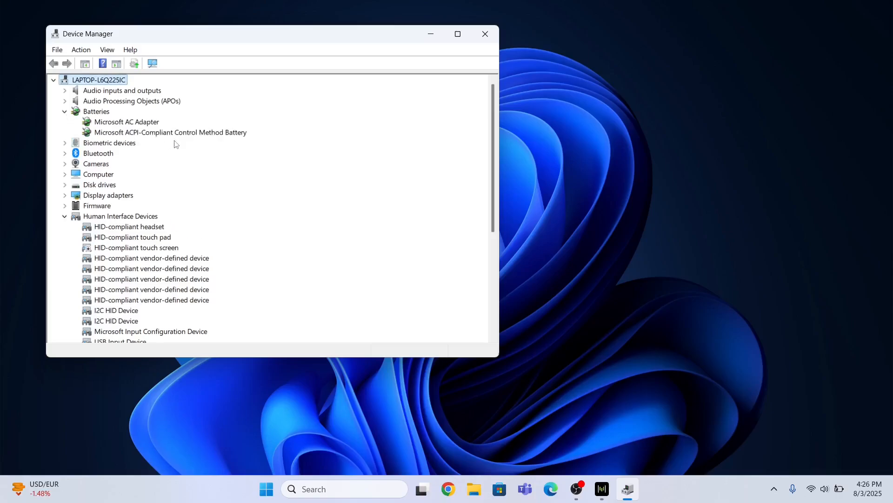